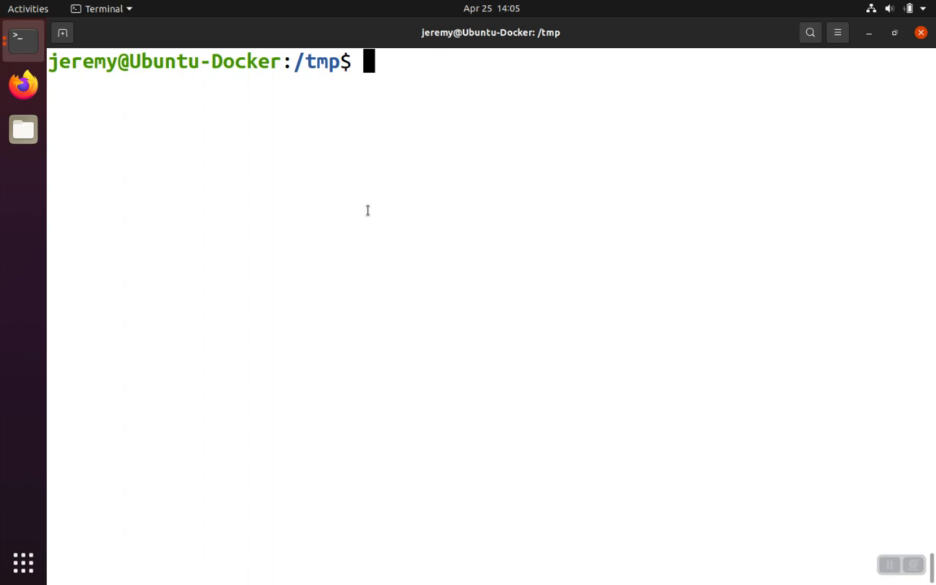
Print the demo.pub public key with cat ~/.ssh/demo.pub and select the key text
text(c)
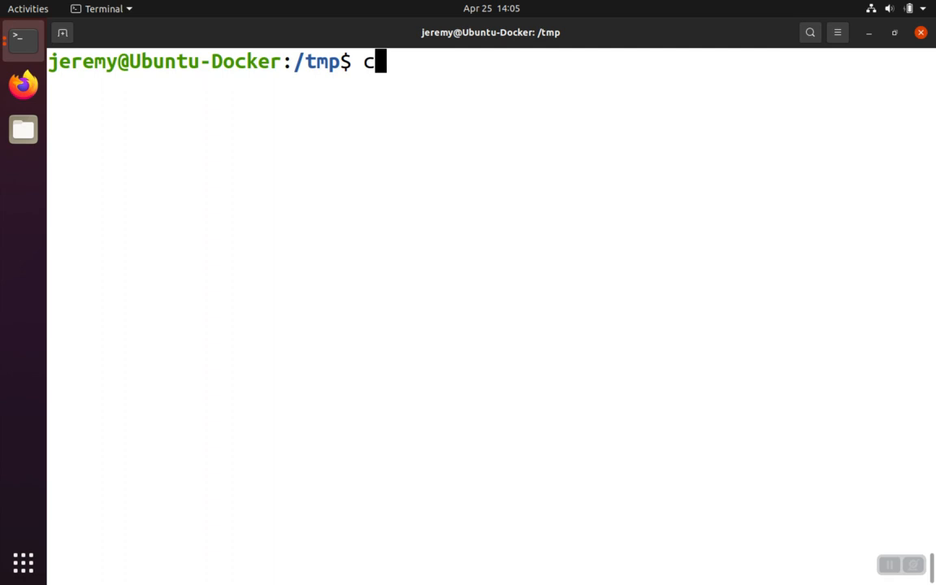
text(at)
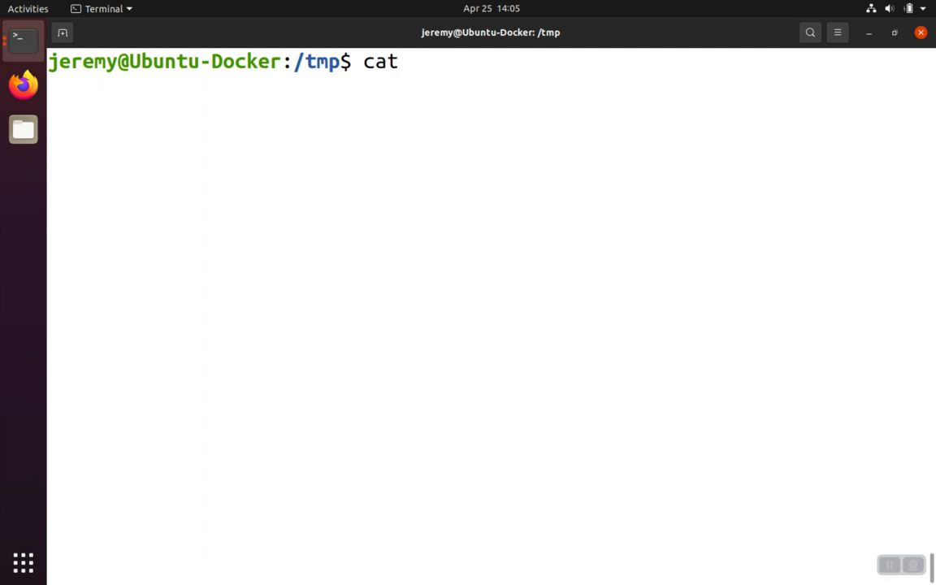
text(" ")
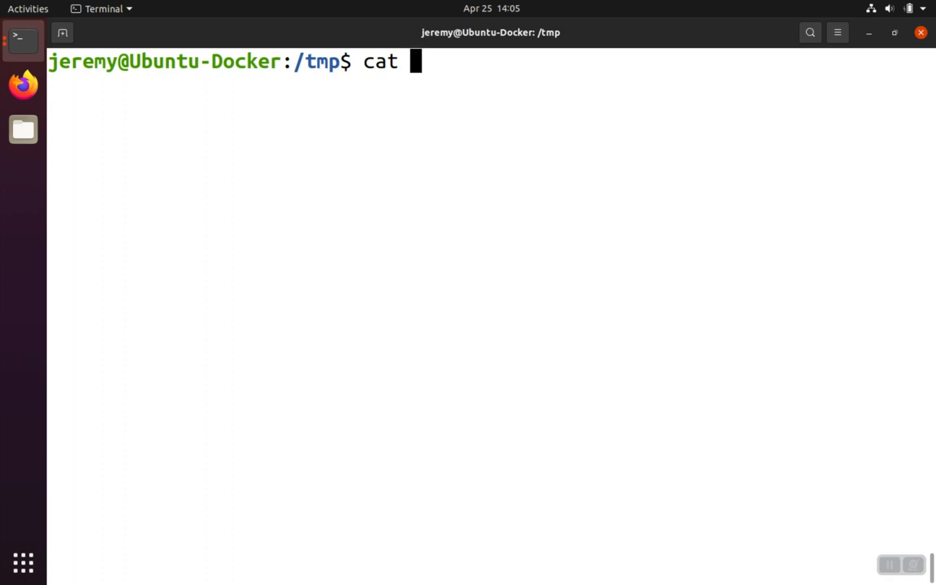
text(~.)
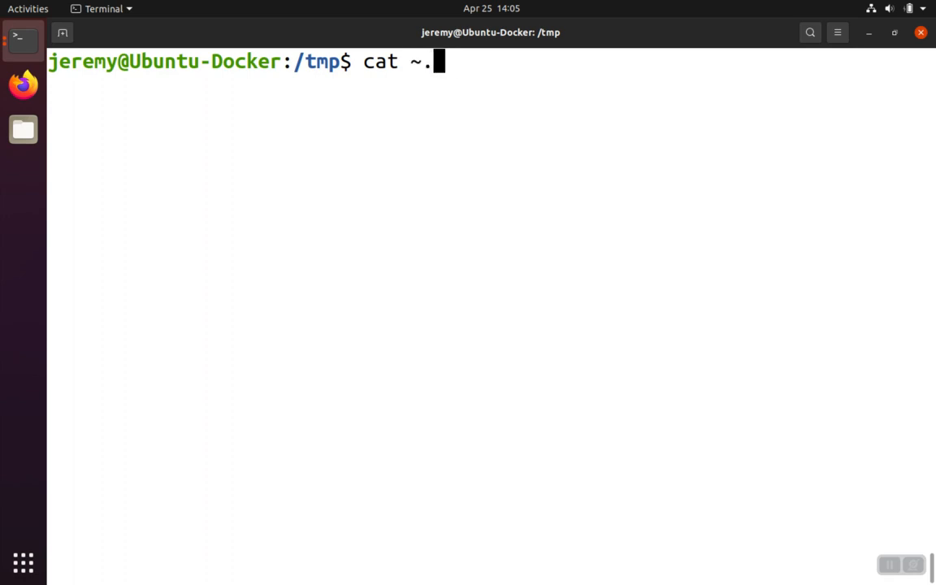
text(ssh/demo.pub)
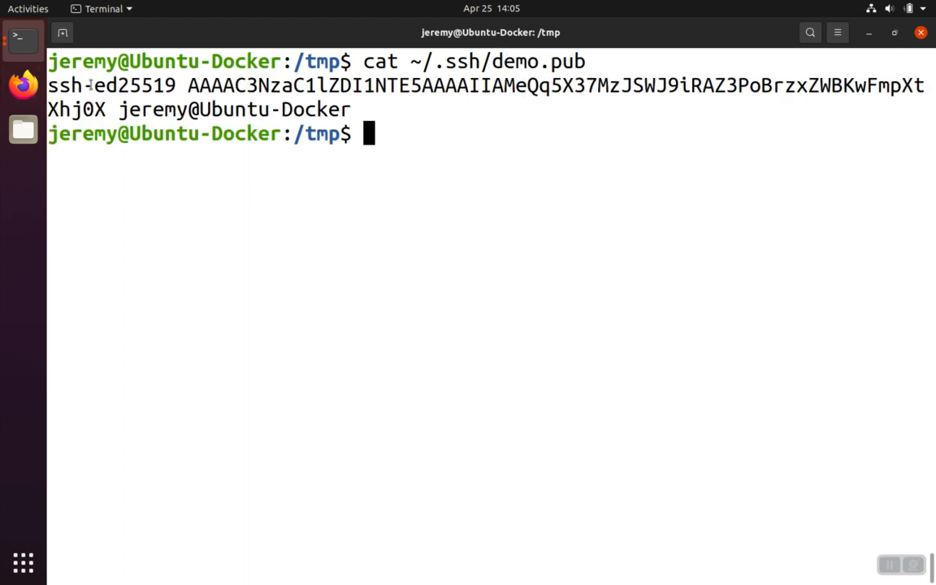
drag(47, 85, 352, 110)
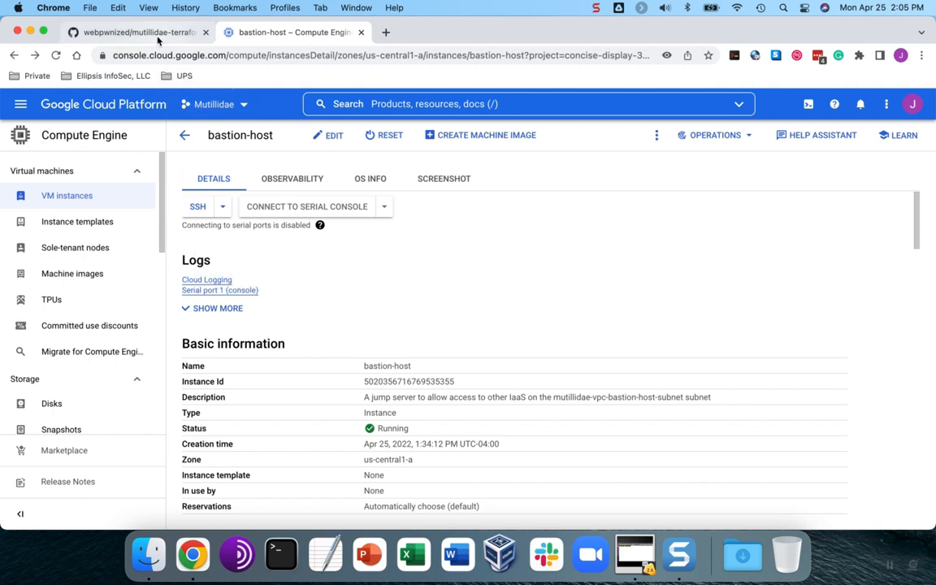
Switch to the GitHub tab showing the mutillidae-terraform repository
click(130, 32)
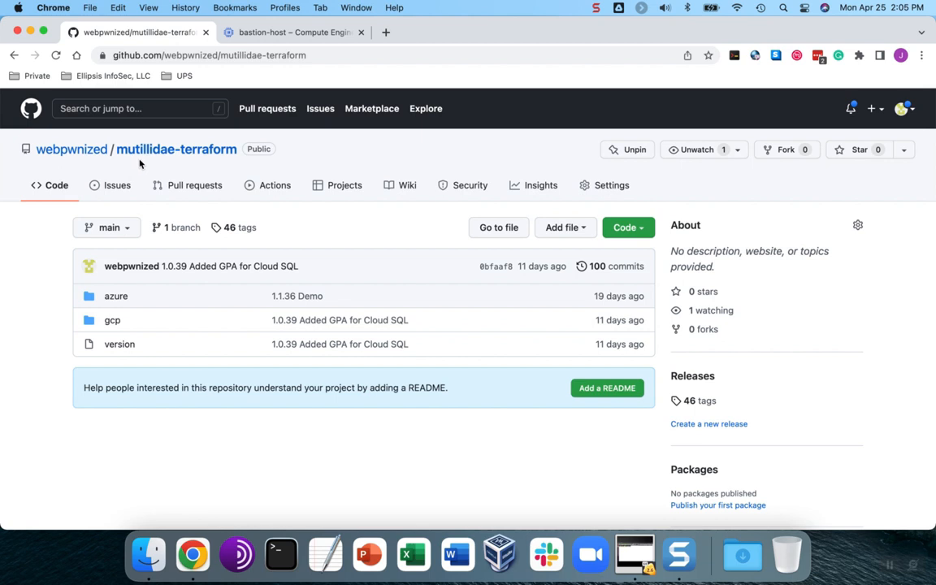
mouse_move(49, 294)
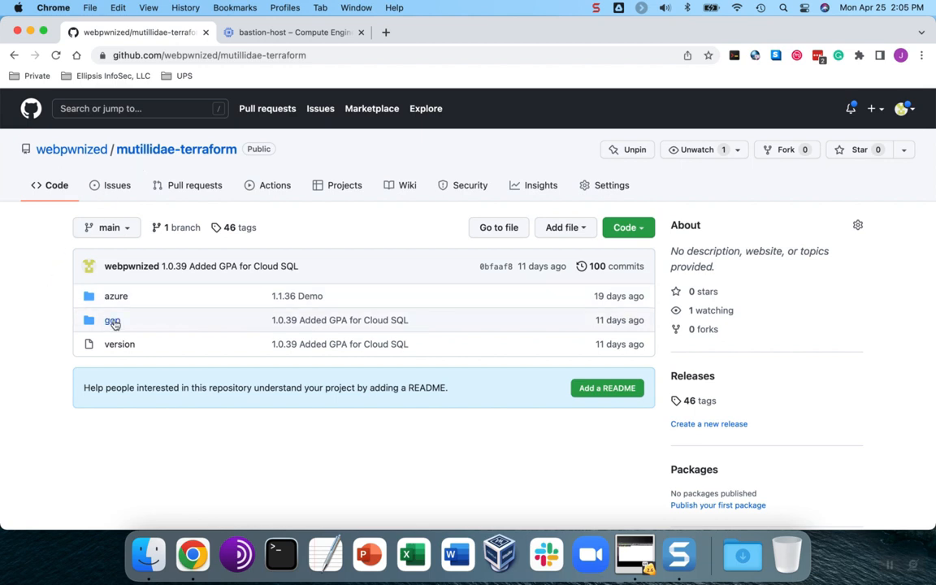
mouse_move(112, 319)
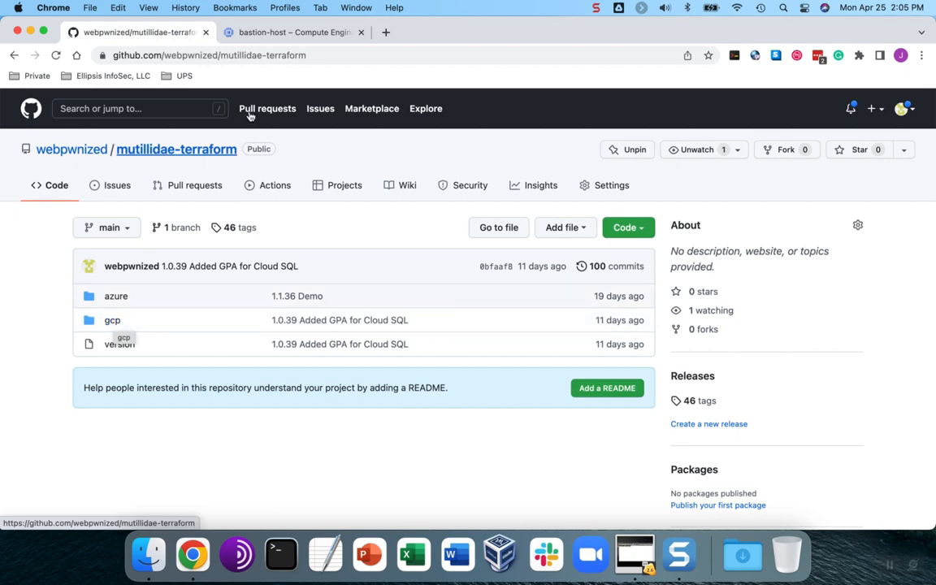
mouse_move(295, 32)
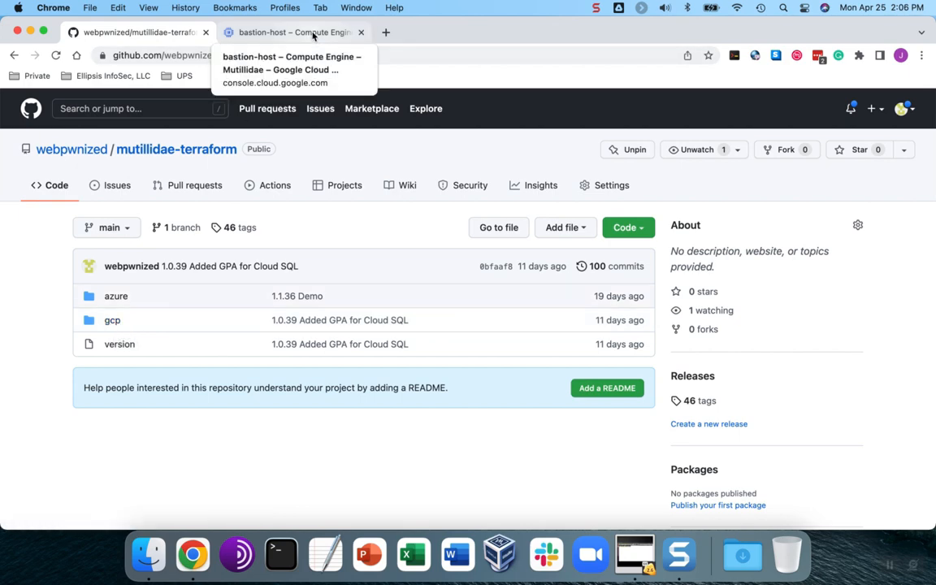
Navigate from VM instances to the bastion-host instance details and start editing
click(293, 31)
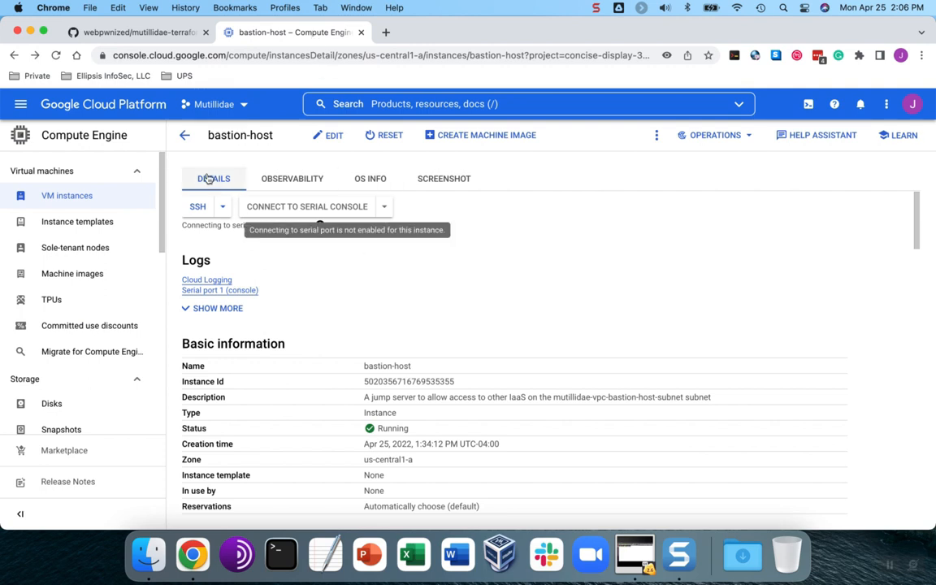
click(185, 135)
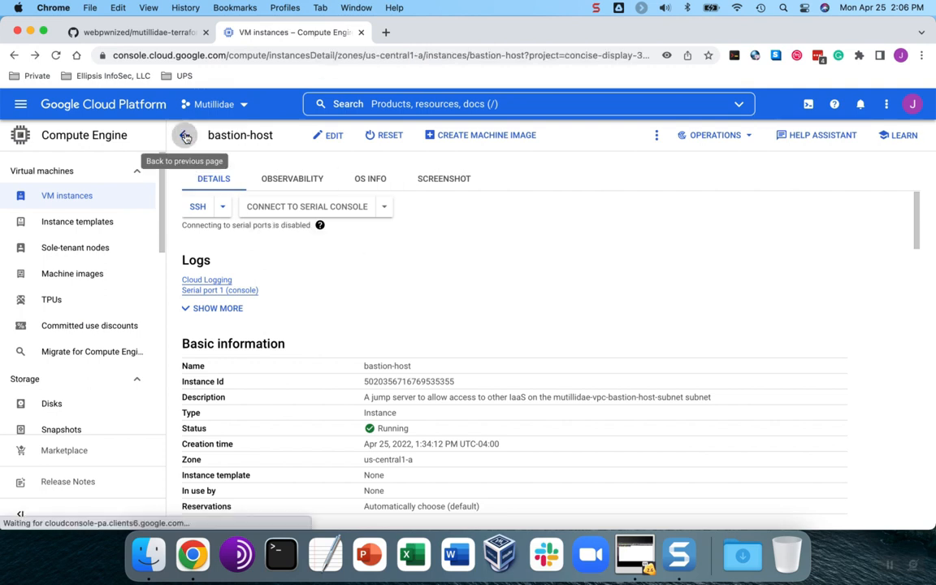
click(185, 135)
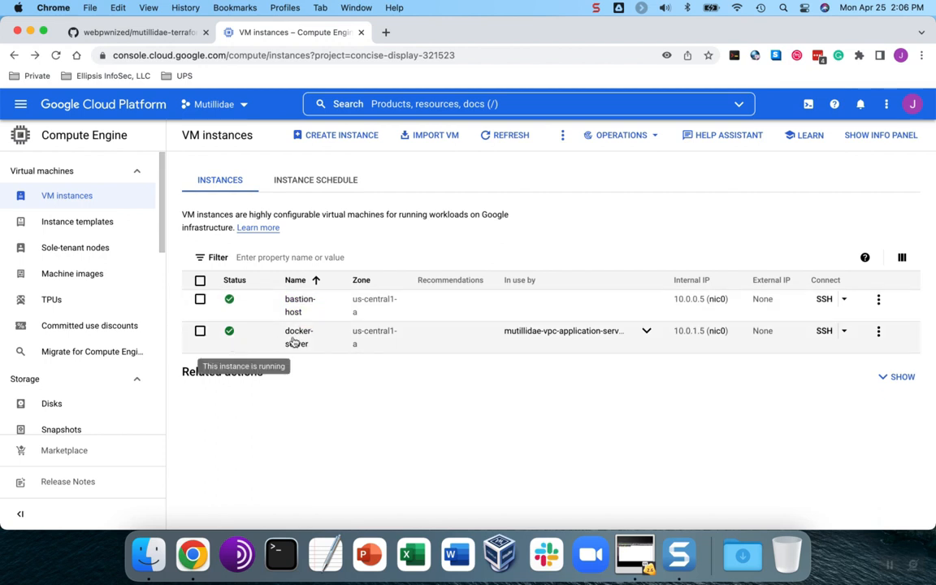
click(299, 306)
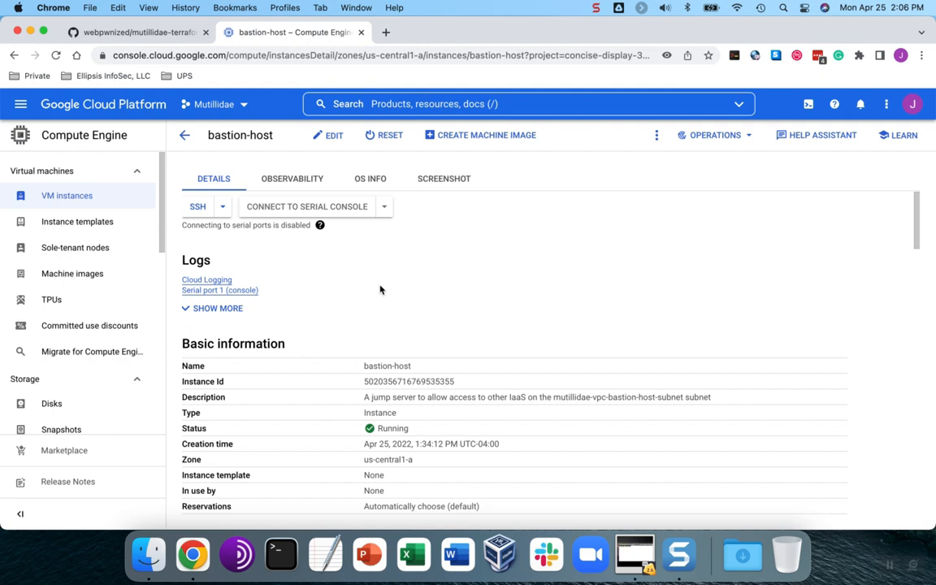
click(328, 135)
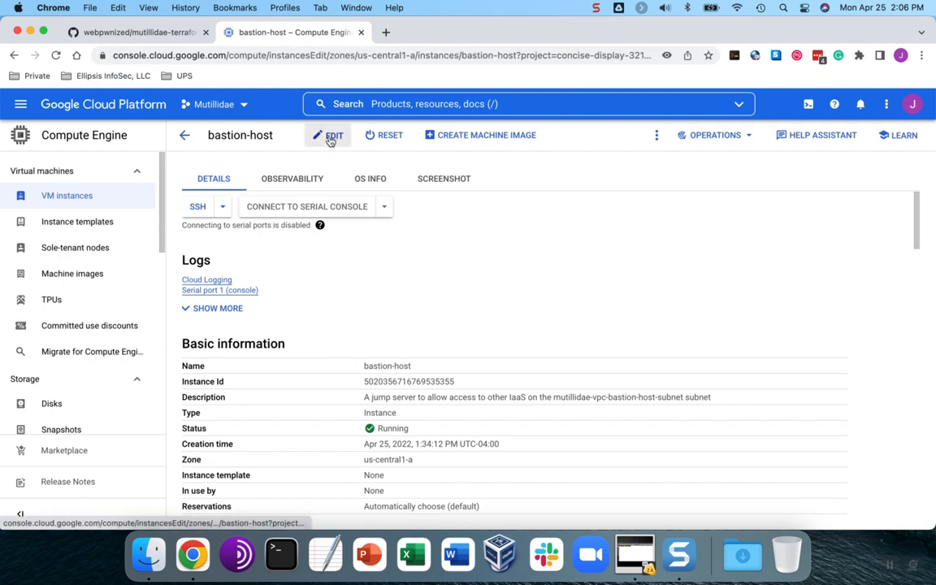
Open the bastion-host edit page and scroll to the SSH keys section listing SSH key 1
click(328, 135)
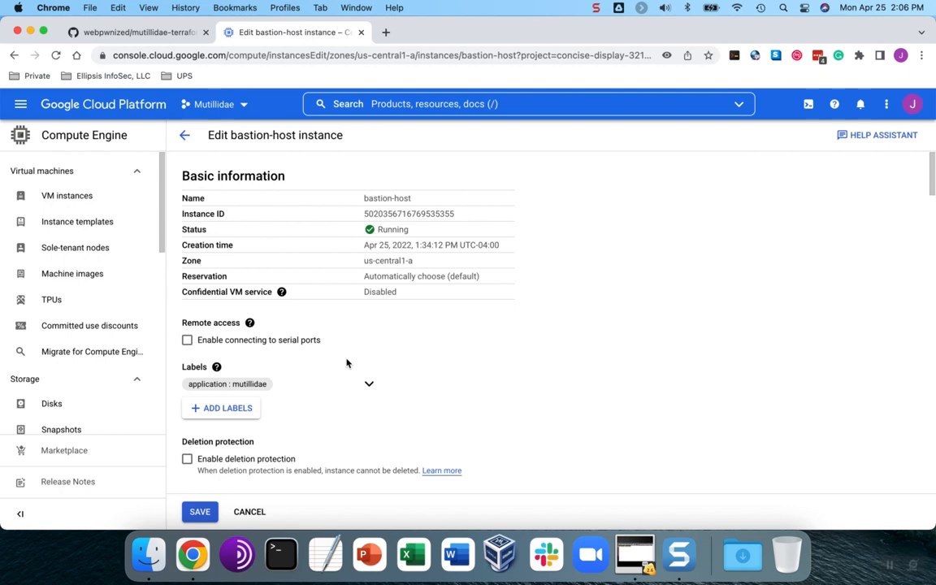
scroll(down, 3)
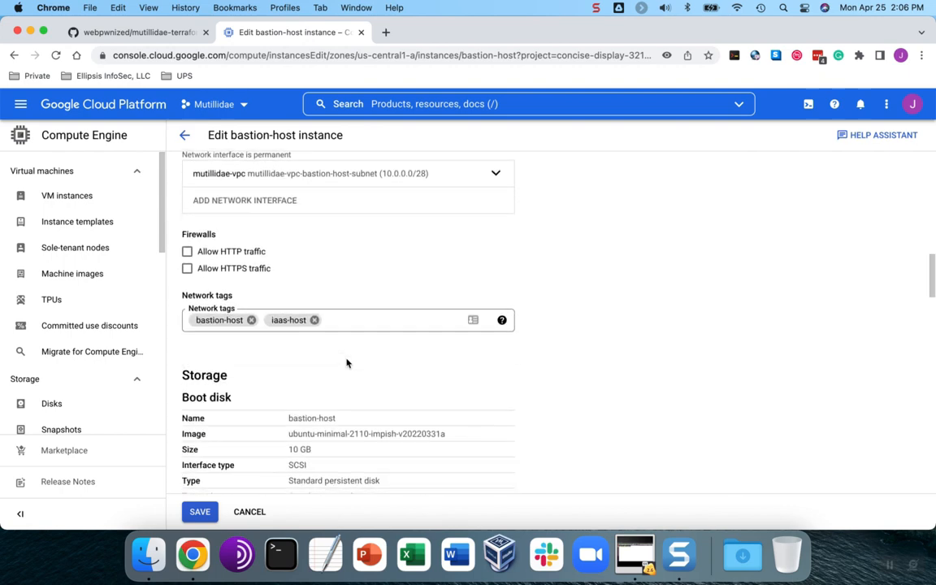
scroll(down, 3)
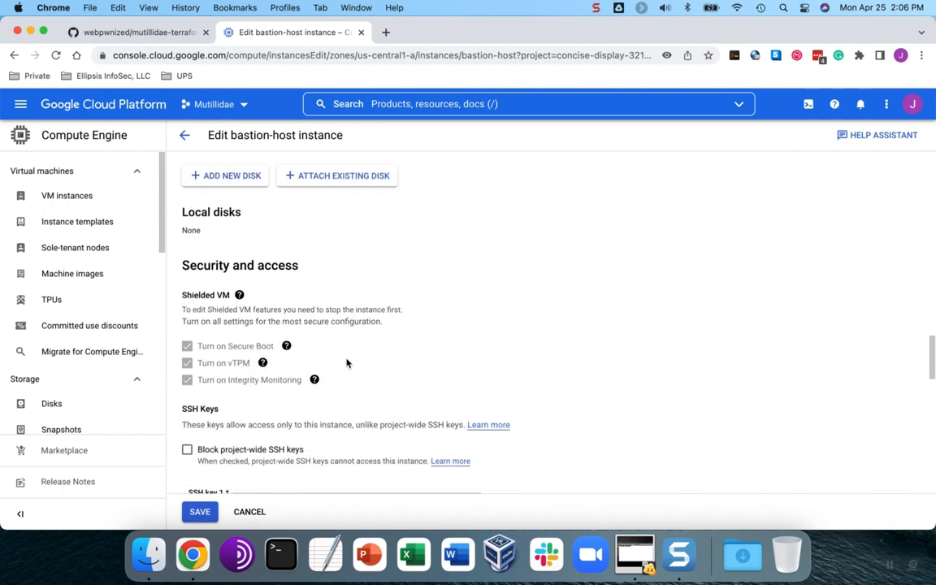
scroll(down, 3)
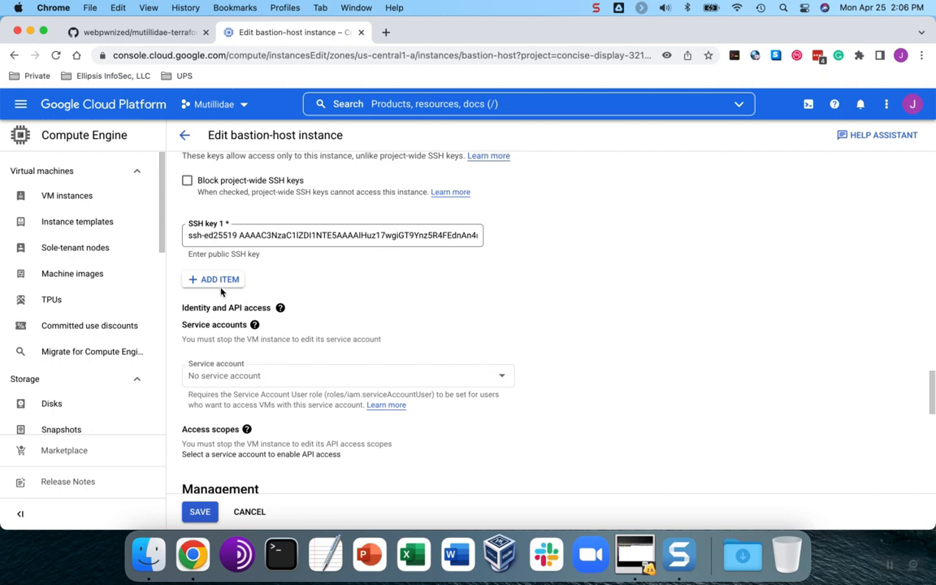
Add SSH key 2 containing the demo key ending 'jeremy@Ubuntu-Docker', then review the form
click(218, 278)
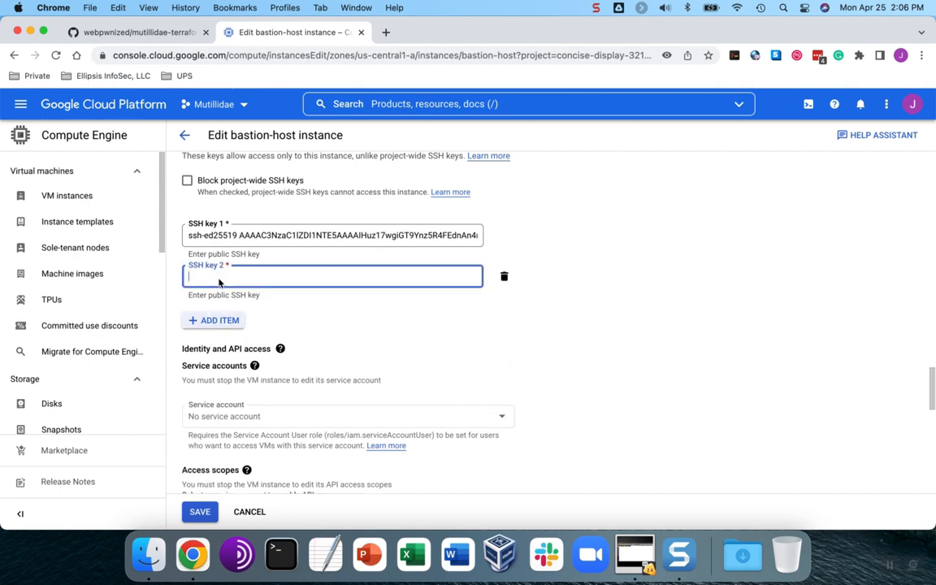
text(eQq5X37MzJSWJ9iRAZjPoBrzxZWBKwFmpXtXhj0X jeremy@Ubuntu-Docker)
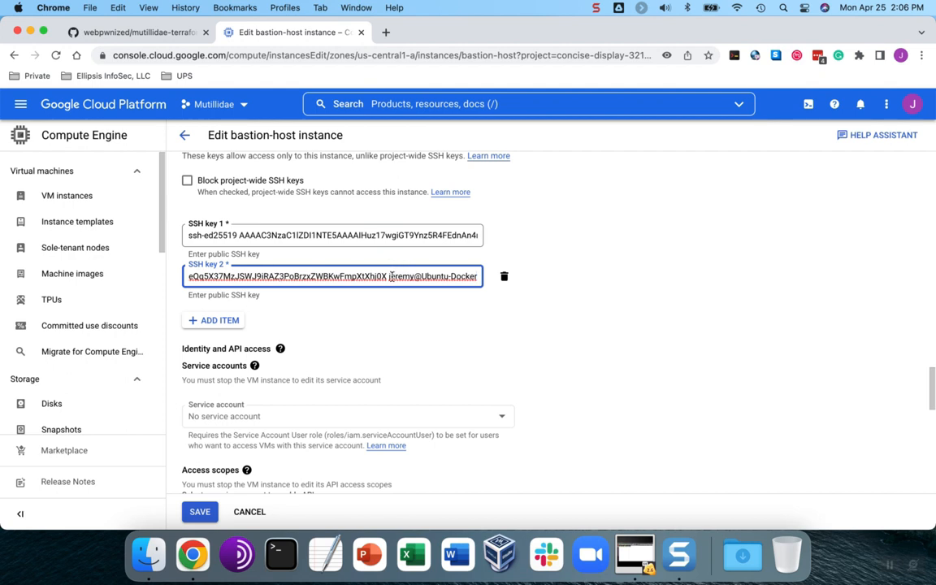
double_click(431, 276)
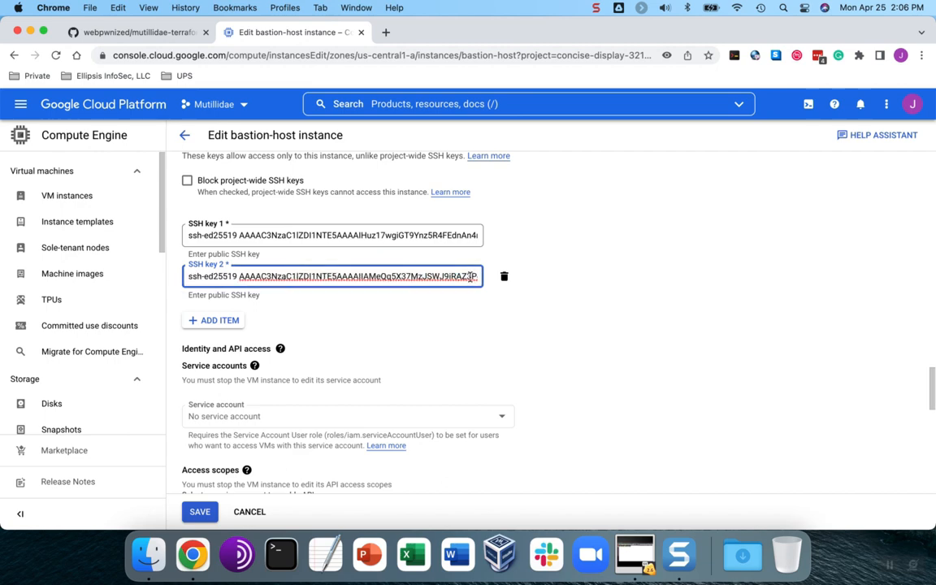
scroll(down, 3)
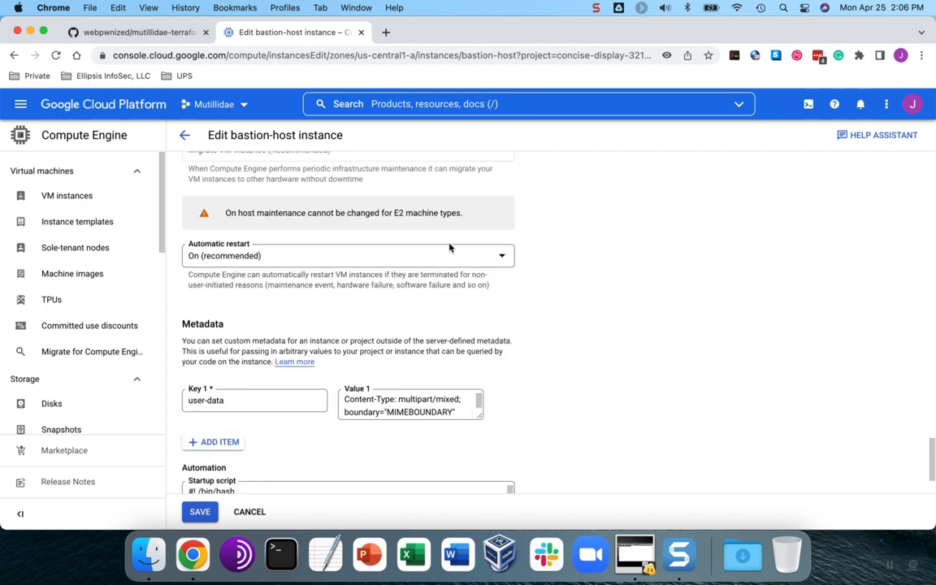
scroll(down, 3)
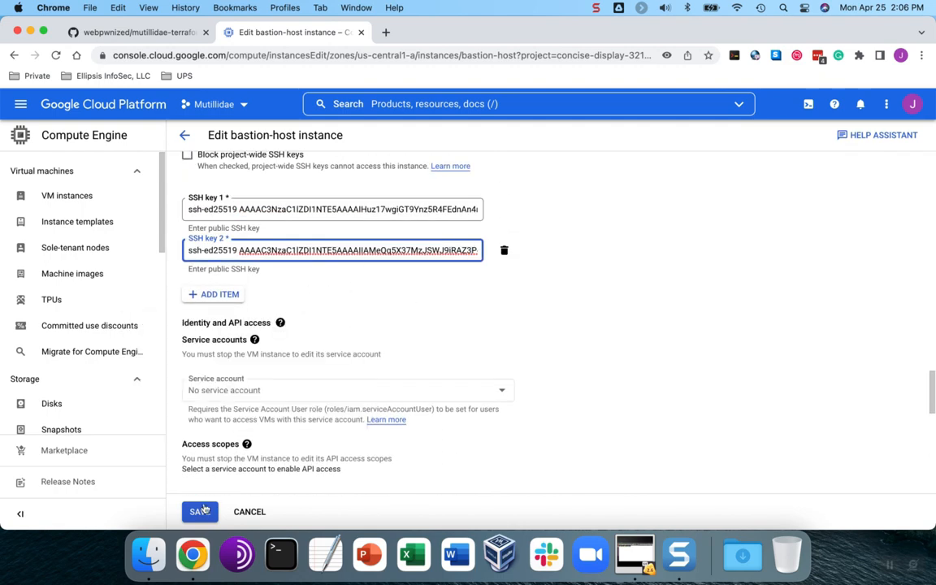
mouse_move(192, 555)
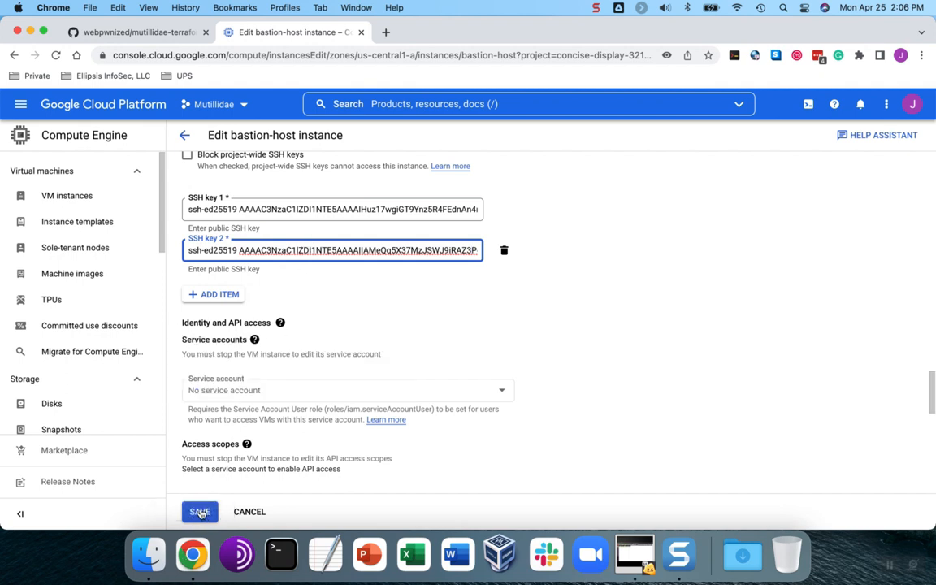
Save the new SSH key to bastion-host
click(199, 511)
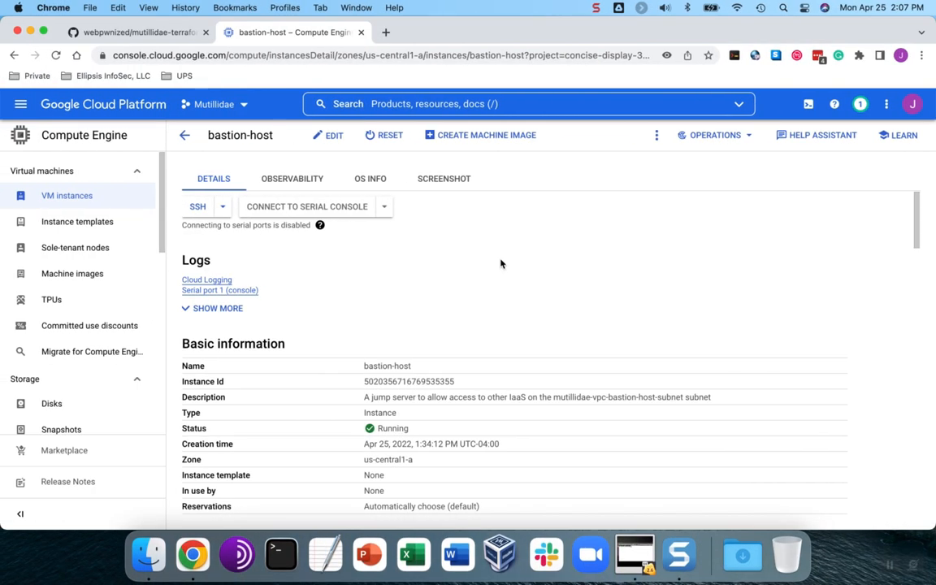
mouse_move(430, 314)
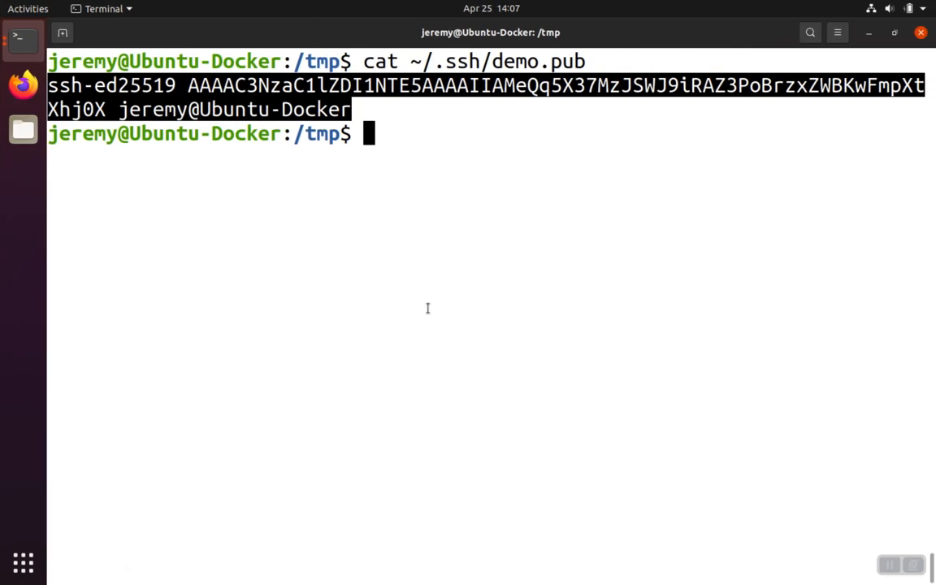
Type gcloud compute ssh --tunnel-through-iap --ssh-key-file=~/.ssh/demo for jeremy@bastion-host
text(gcloud compute ssh --tunnel-through-iap --ssh-key-file=~./ssh/demo jeremy@bastion-host)
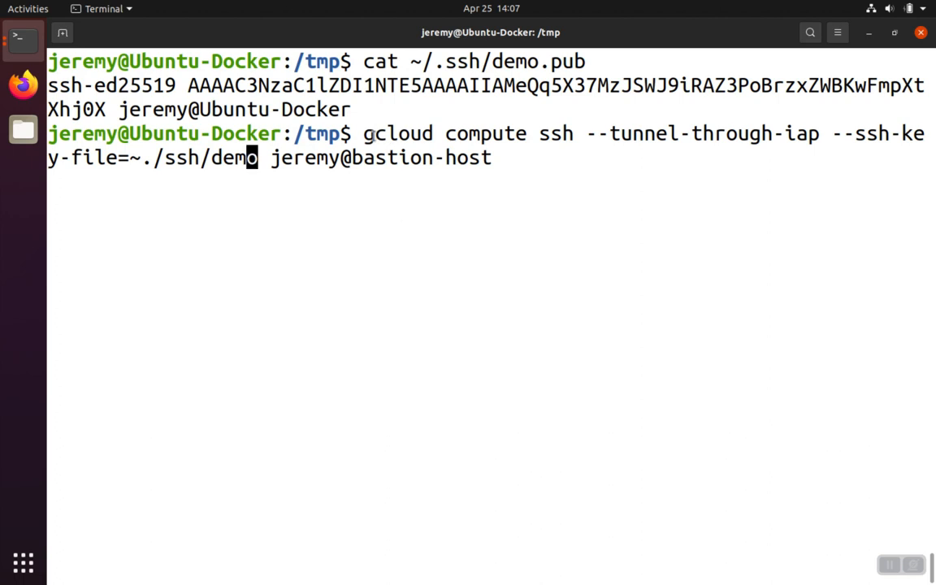
mouse_move(796, 123)
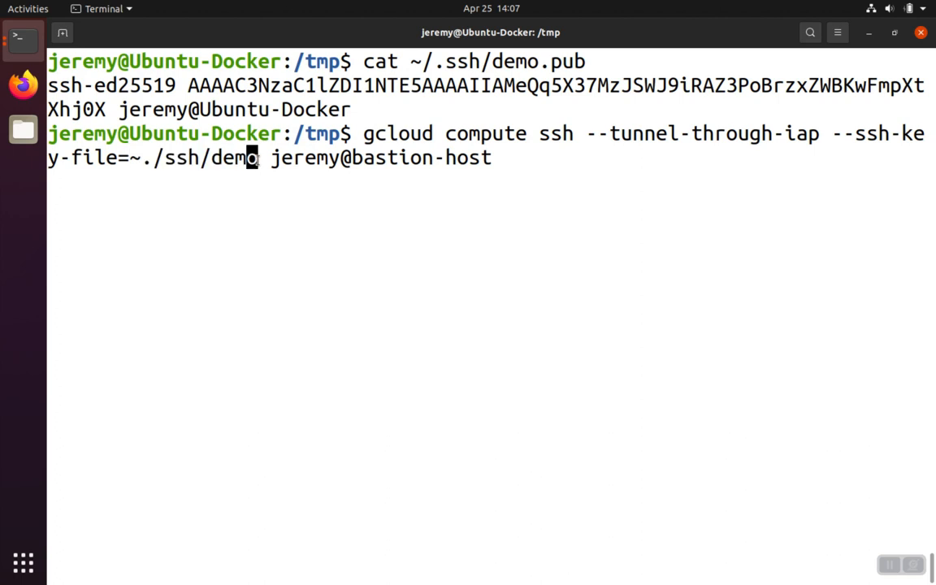
mouse_move(513, 60)
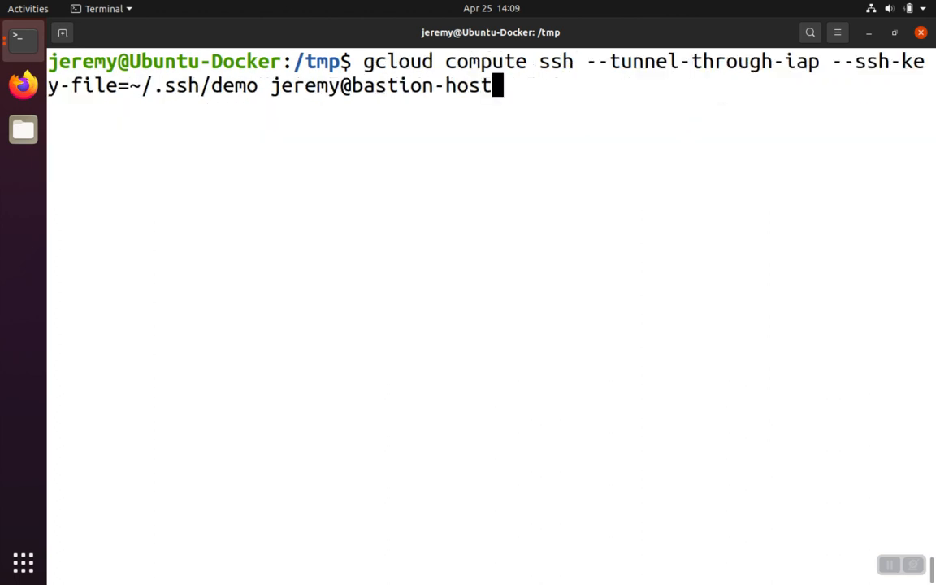
Run the gcloud IAP SSH command to bastion-host
key(Return)
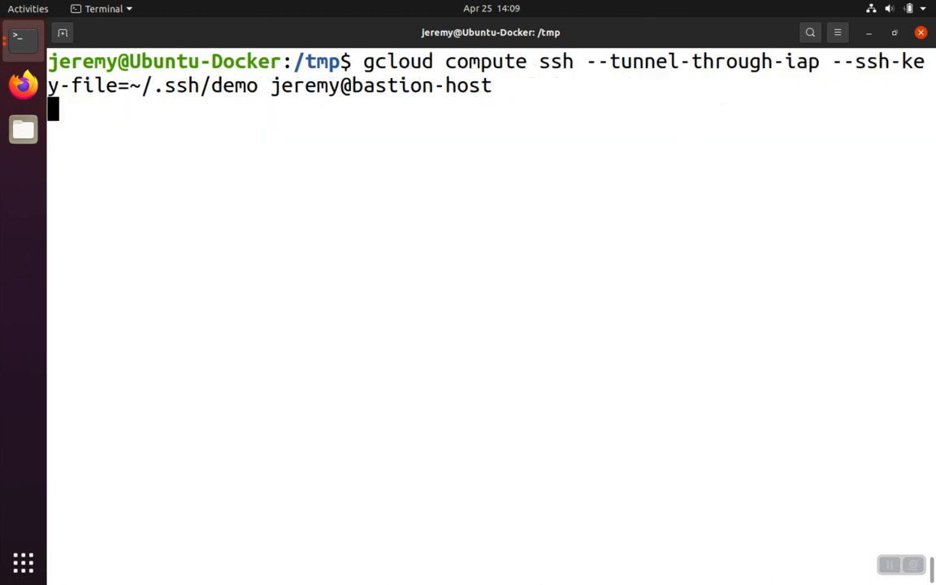
key(Return)
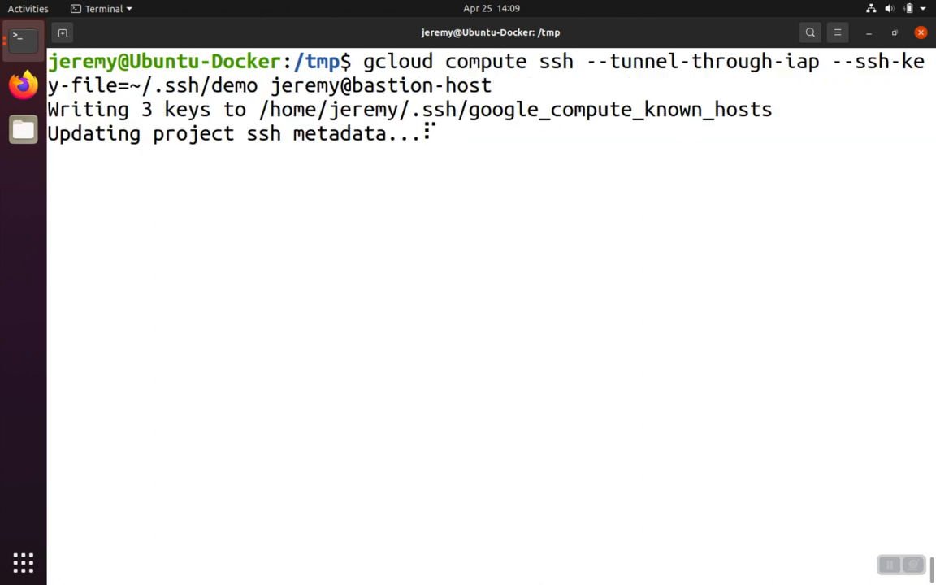
mouse_move(455, 193)
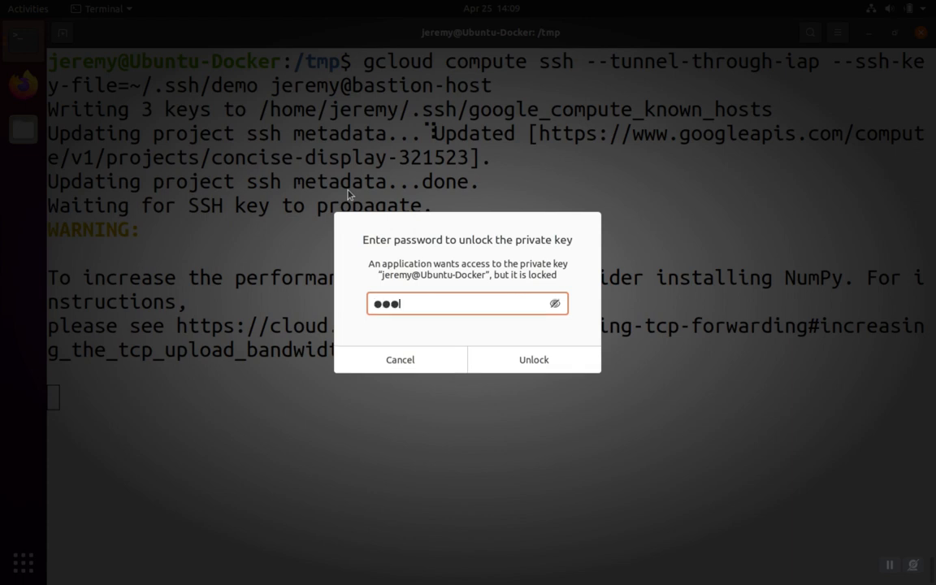
Unlock the private key with its passphrase so the connection continues
key(BackSpace)
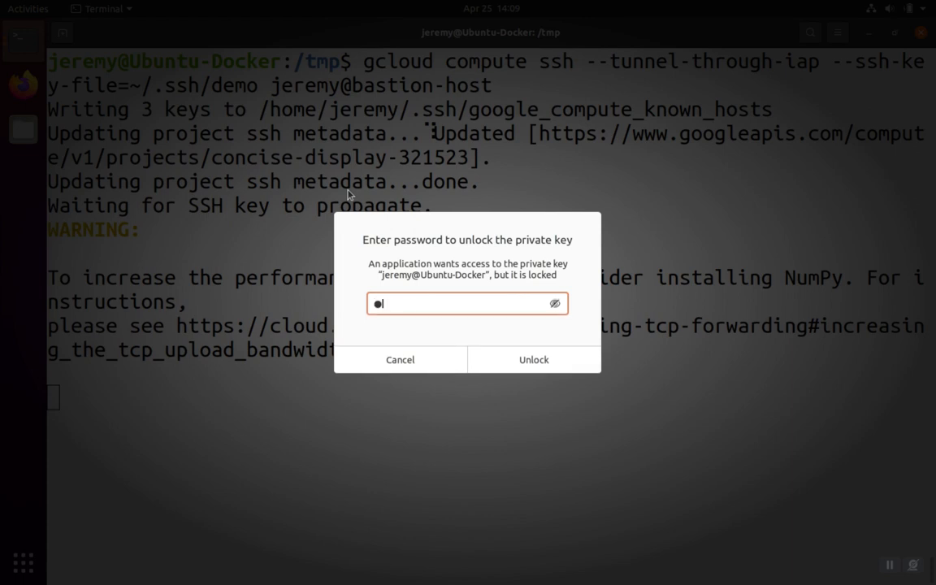
text(password)
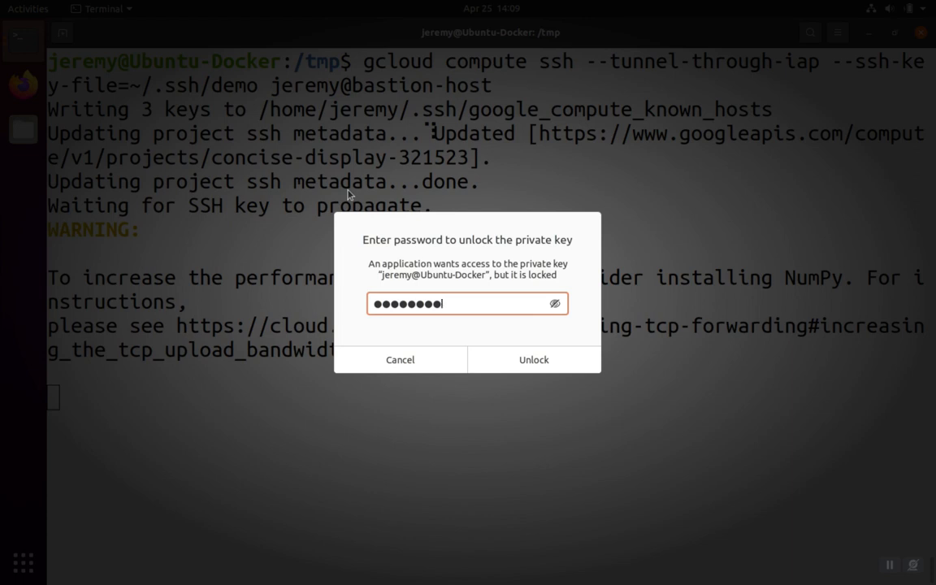
click(534, 359)
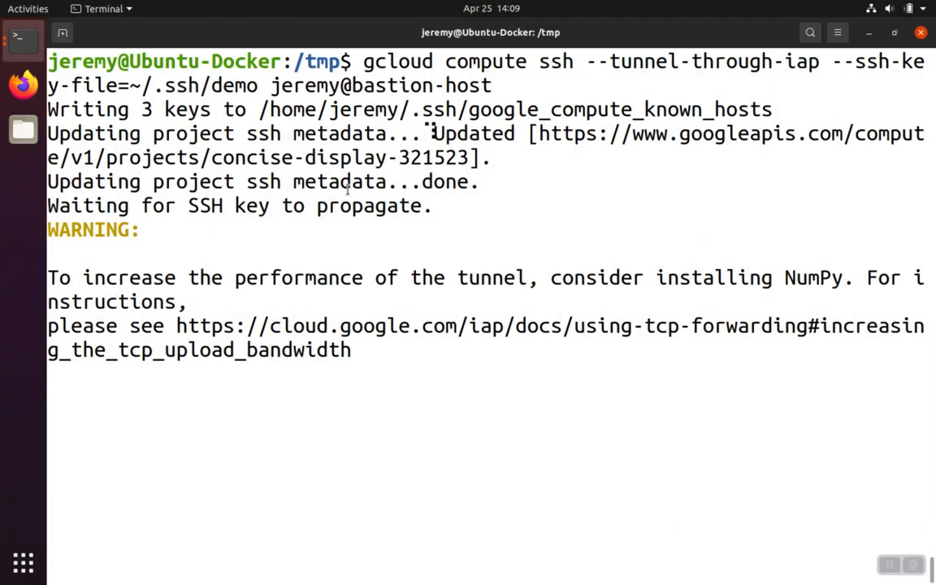